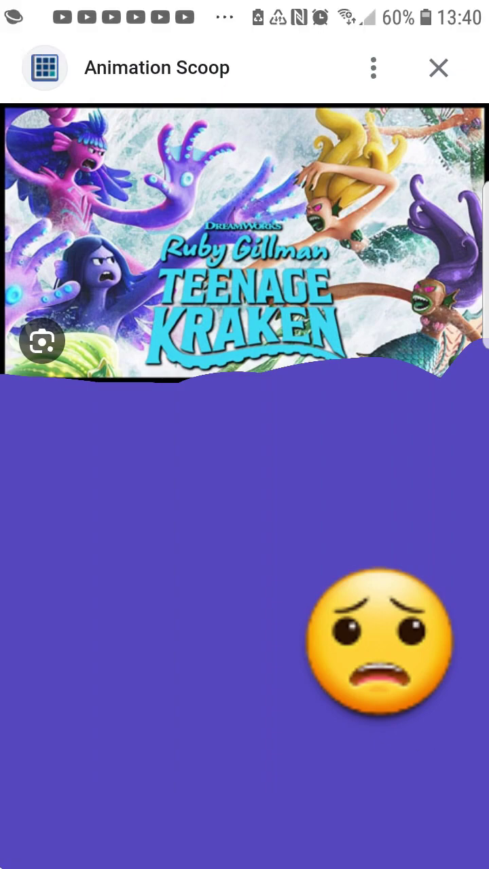
Show the poster screenshot full-screen, then reveal its date and editing and sharing toolbars
click(245, 434)
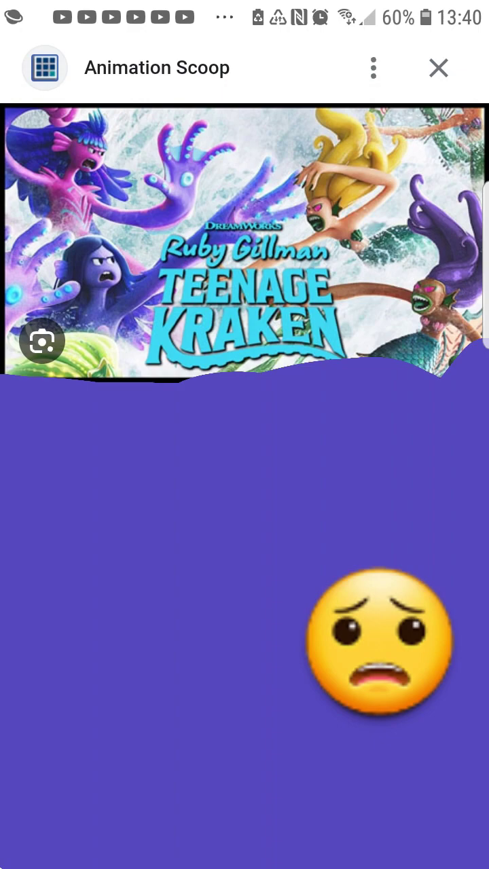
click(244, 272)
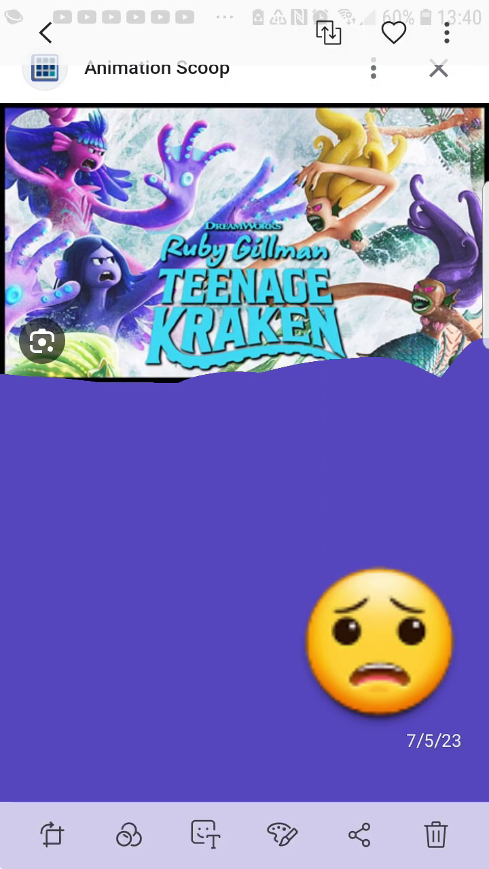